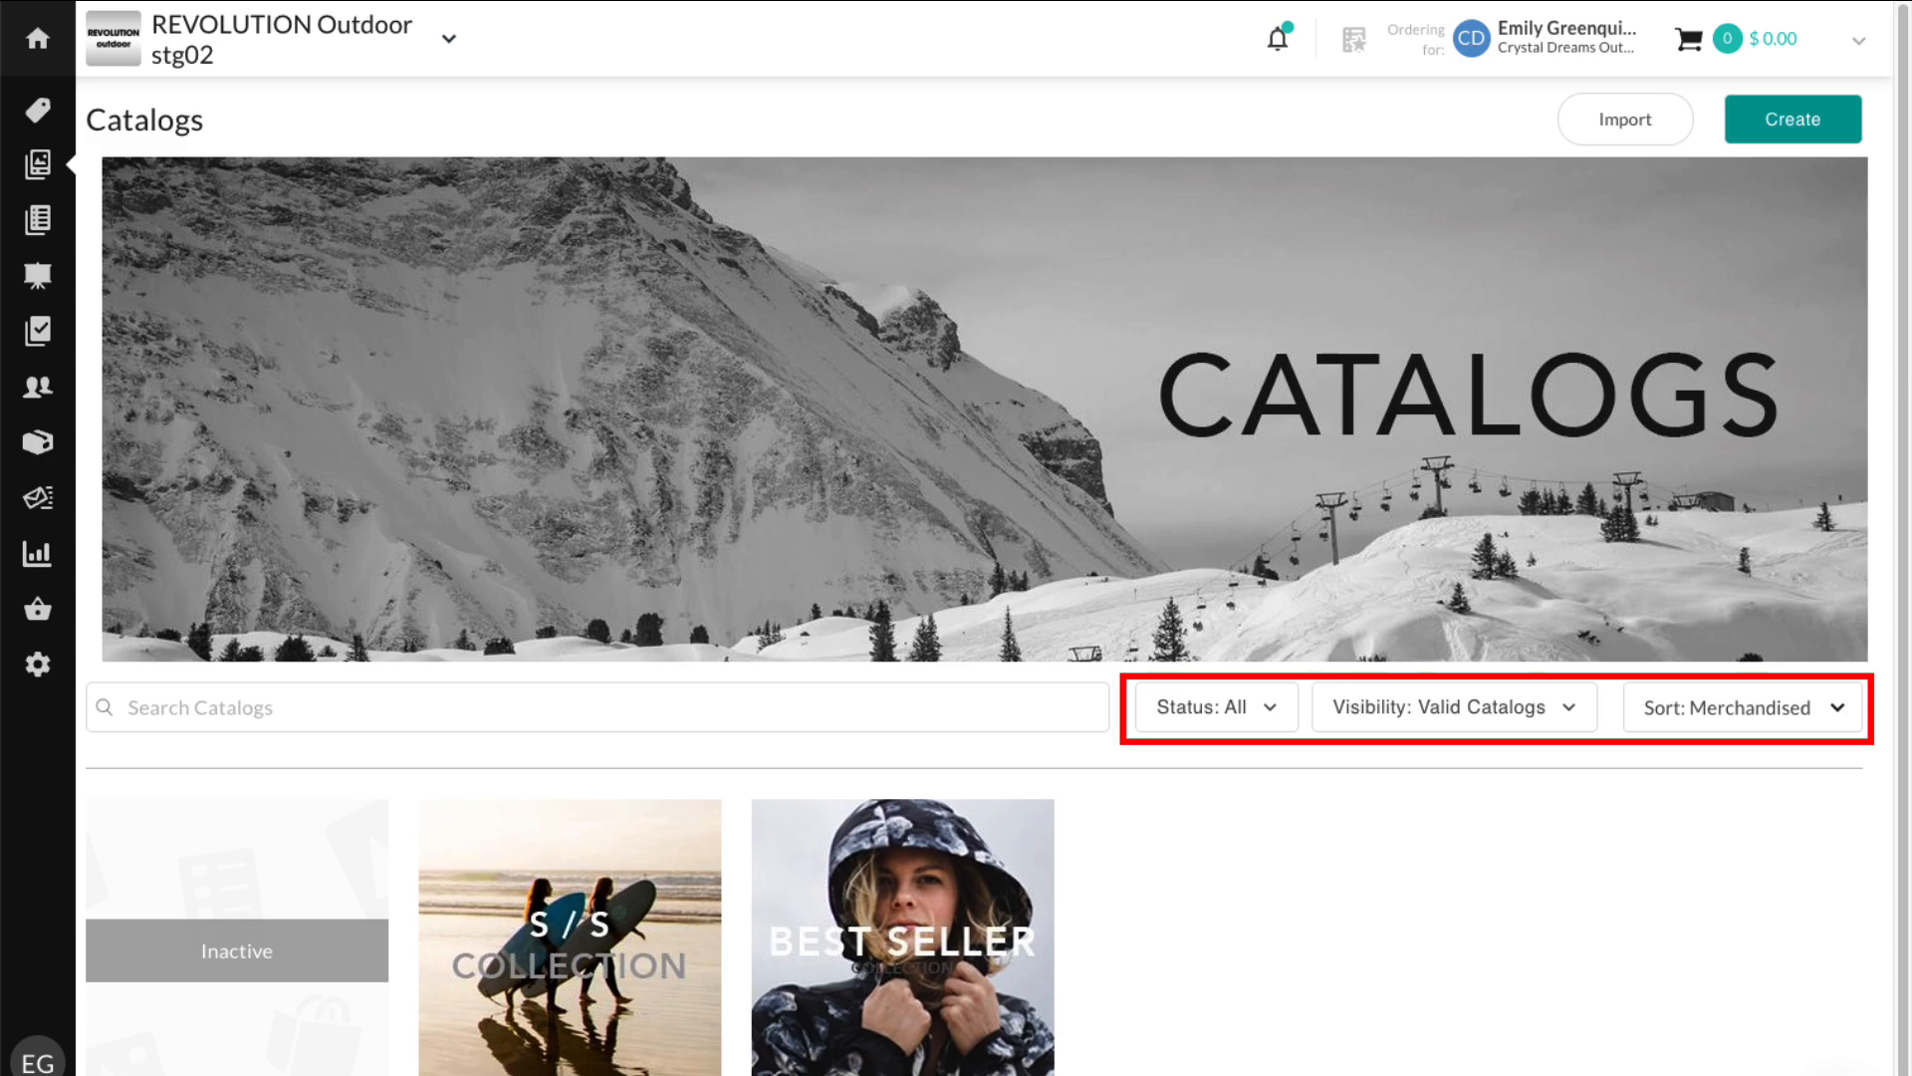
Select the BEST SELLER catalog tile to reveal the bulk-action toolbar.
left_click(777, 851)
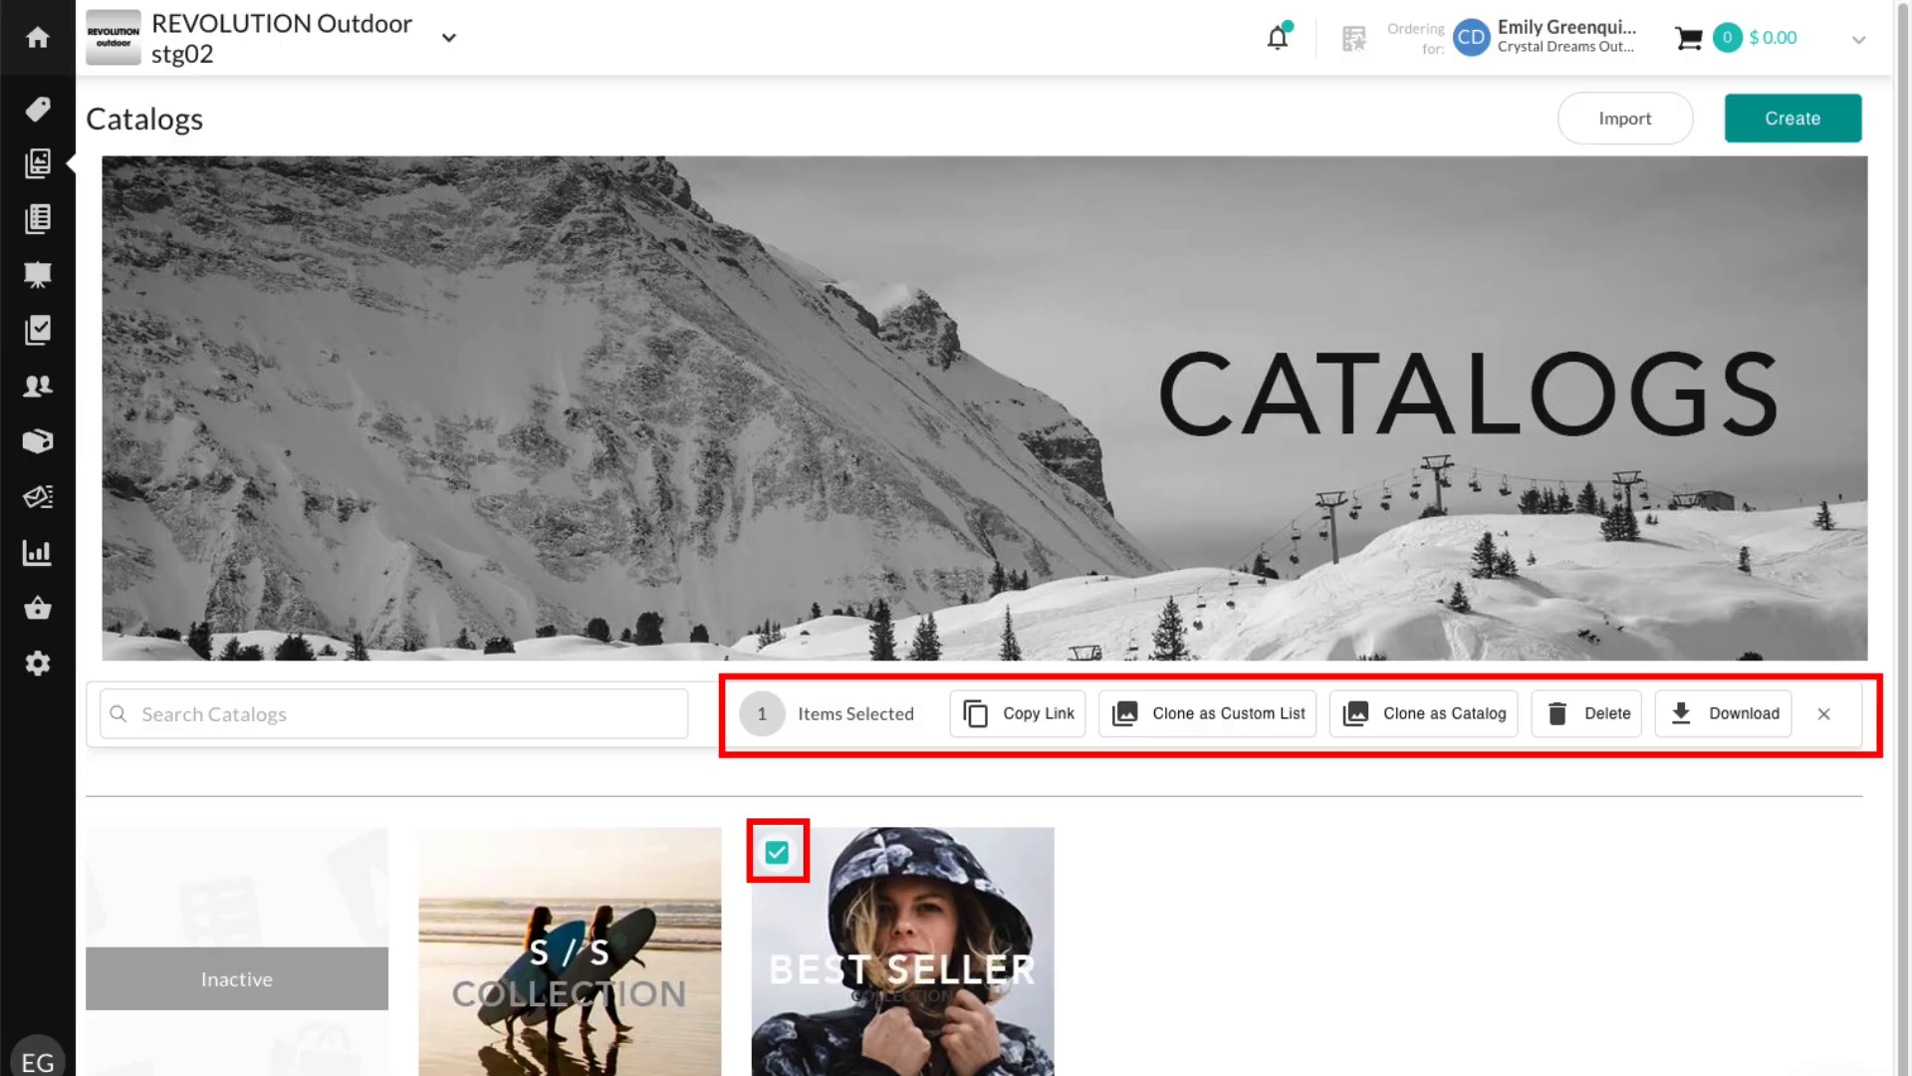